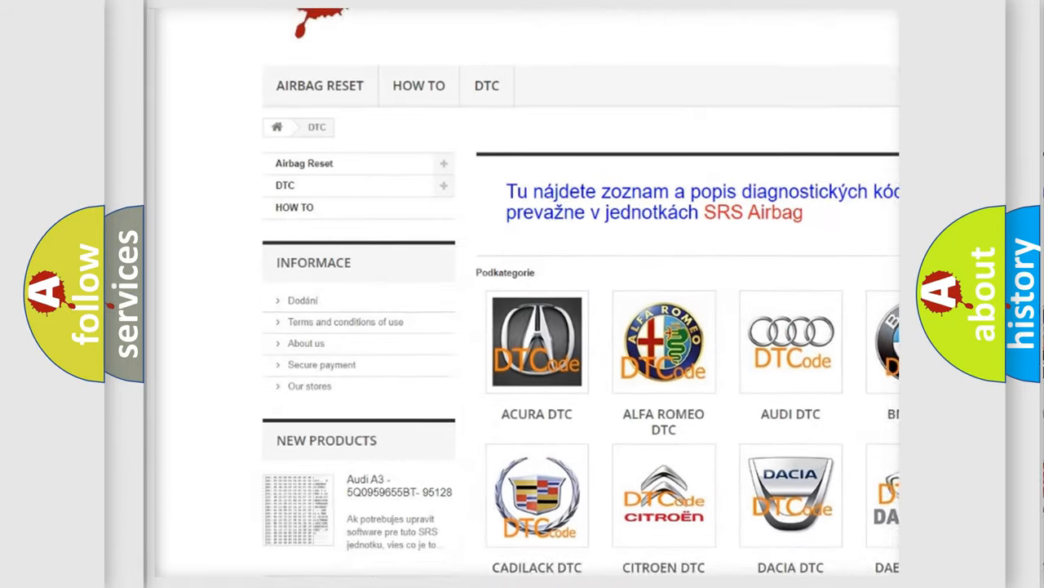
pyautogui.scroll(-3)
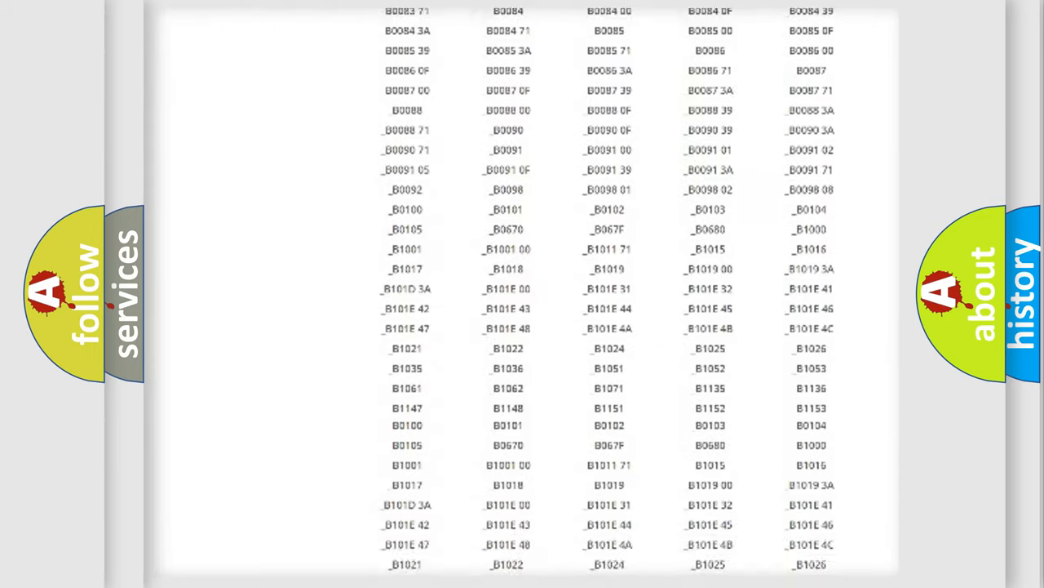
pyautogui.scroll(-3)
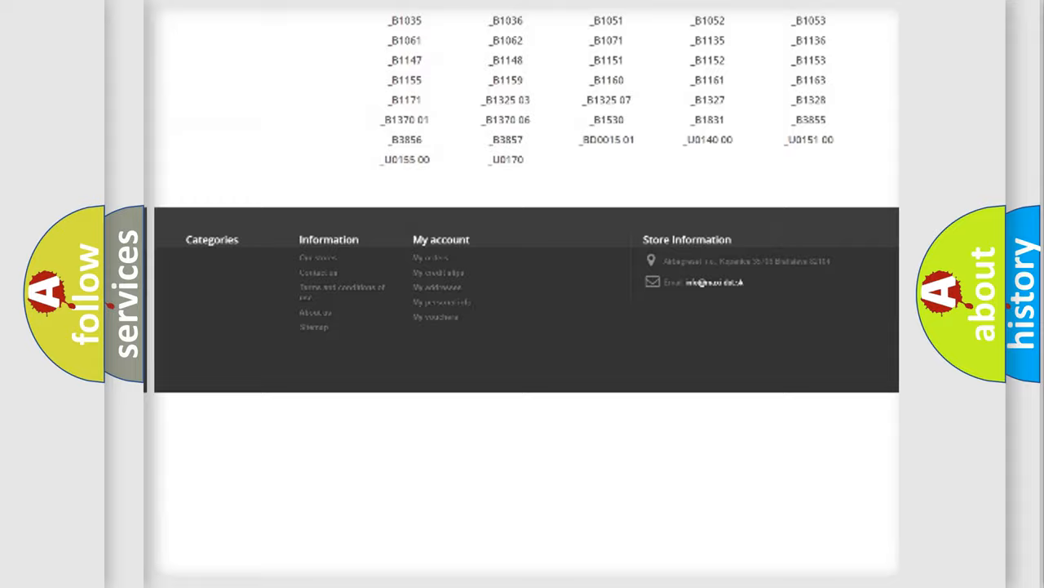